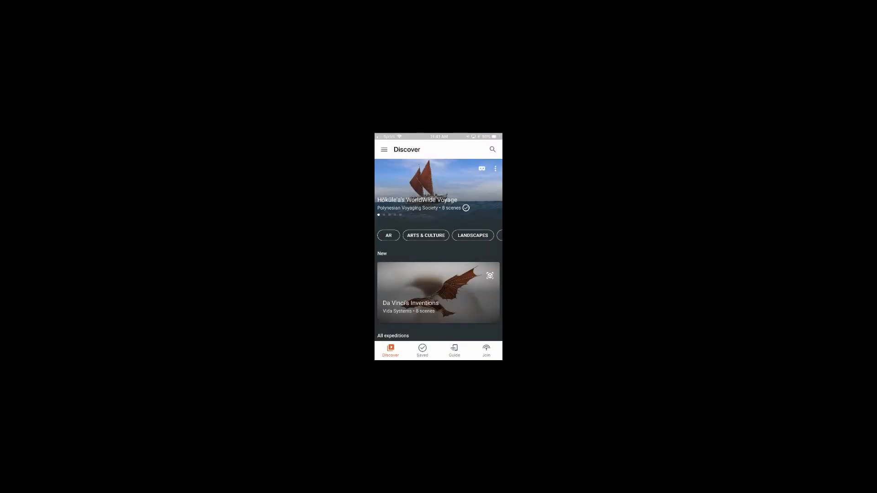
# Step: Switch to the Guide area to see the saved Hōkūle'a expedition
pyautogui.click(454, 349)
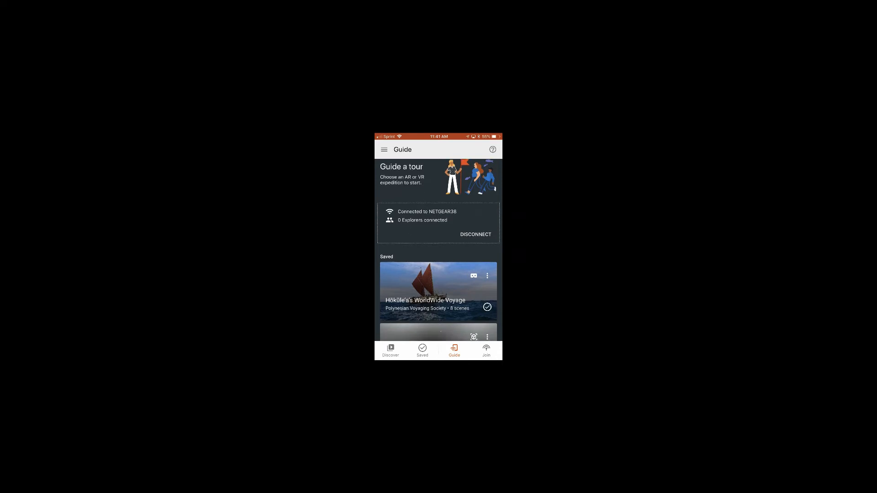
# Step: Scroll the Saved expeditions list to find an expedition to lead
pyautogui.scroll(-3)
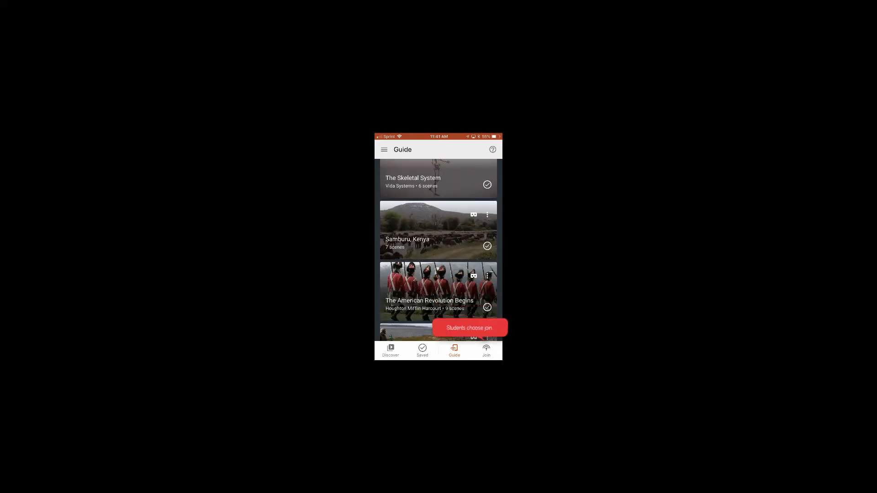
pyautogui.scroll(-3)
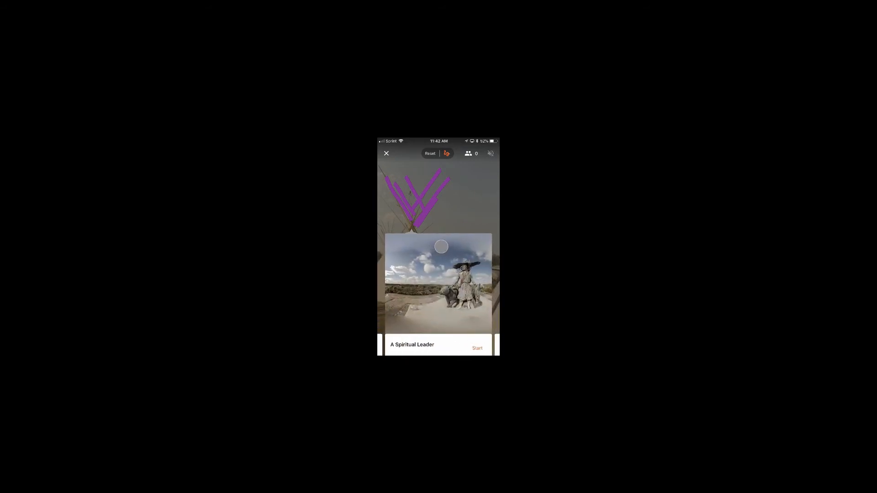
# Step: Open the 'Horses and the Plains Indians' scene and start it playing
pyautogui.click(477, 348)
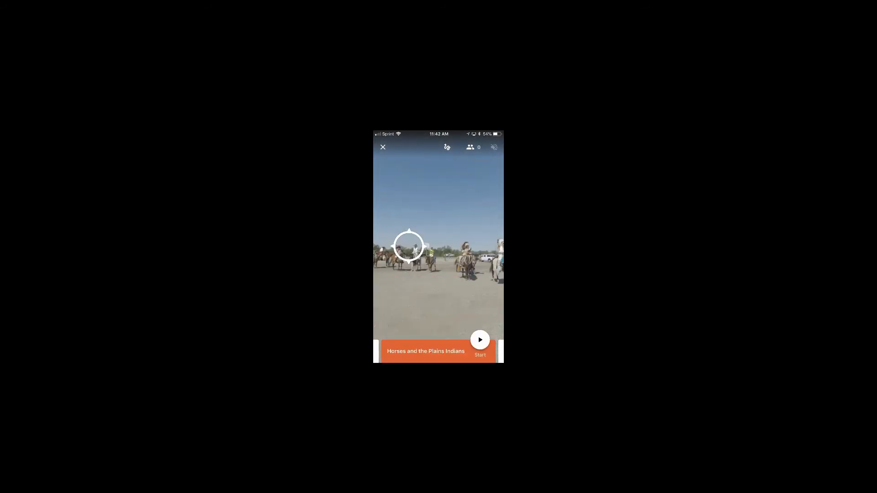
pyautogui.click(480, 339)
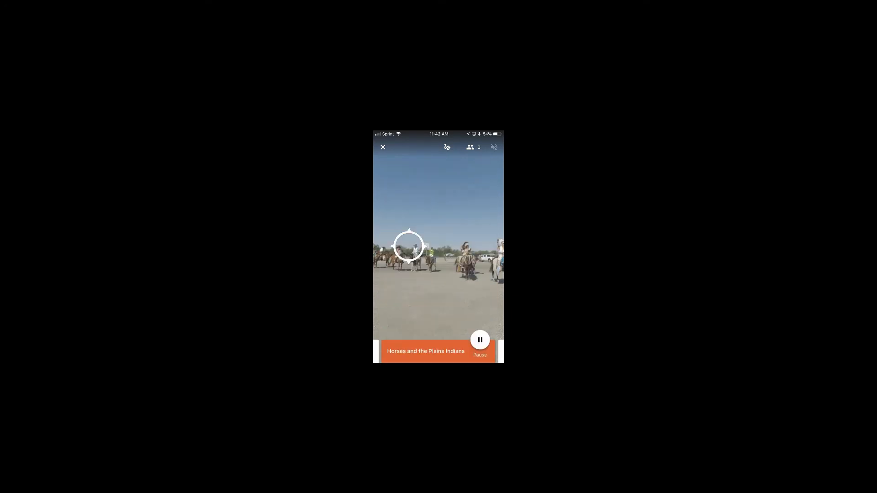